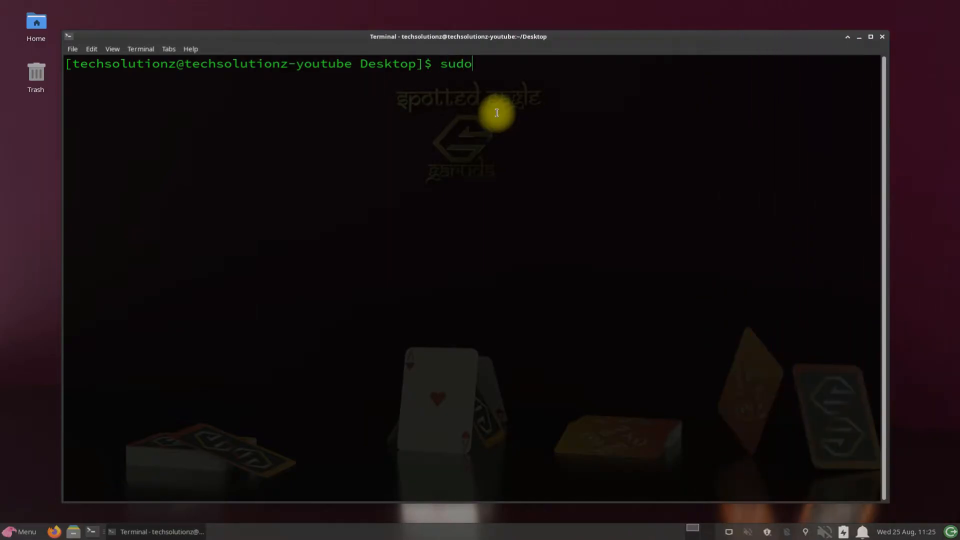
# Step: Force-refresh all pacman databases with 'sudo pacman -Syy', entering the administrator password
pyautogui.write('pacman')
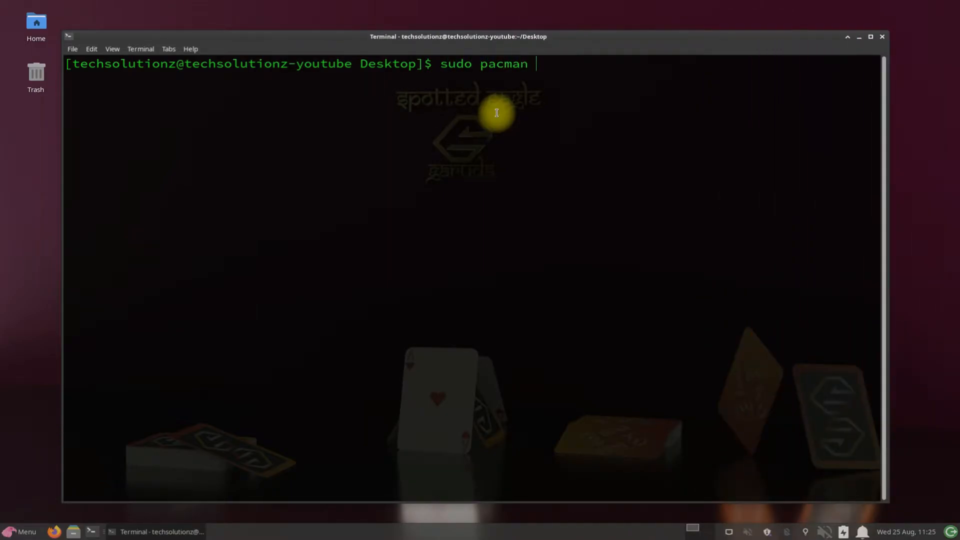
pyautogui.press('Return')
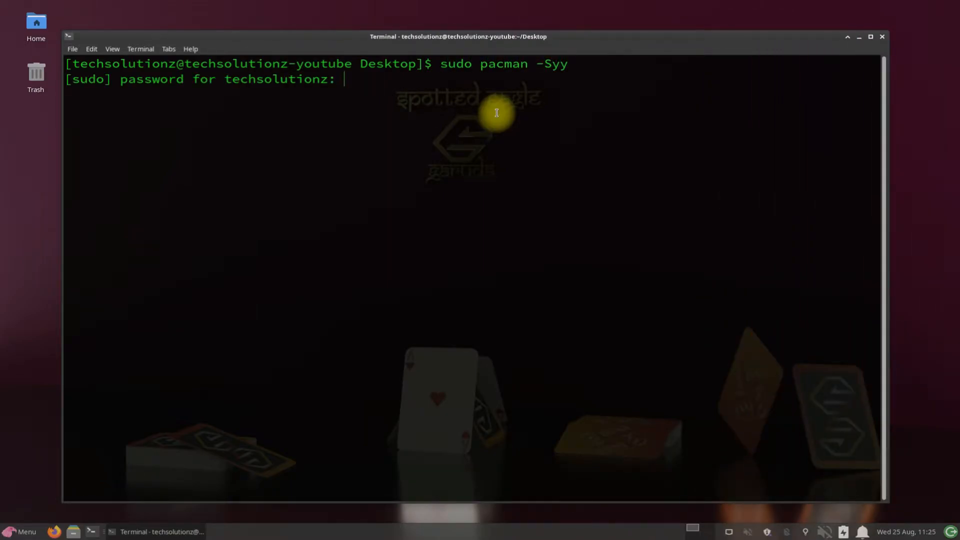
pyautogui.press('Return')
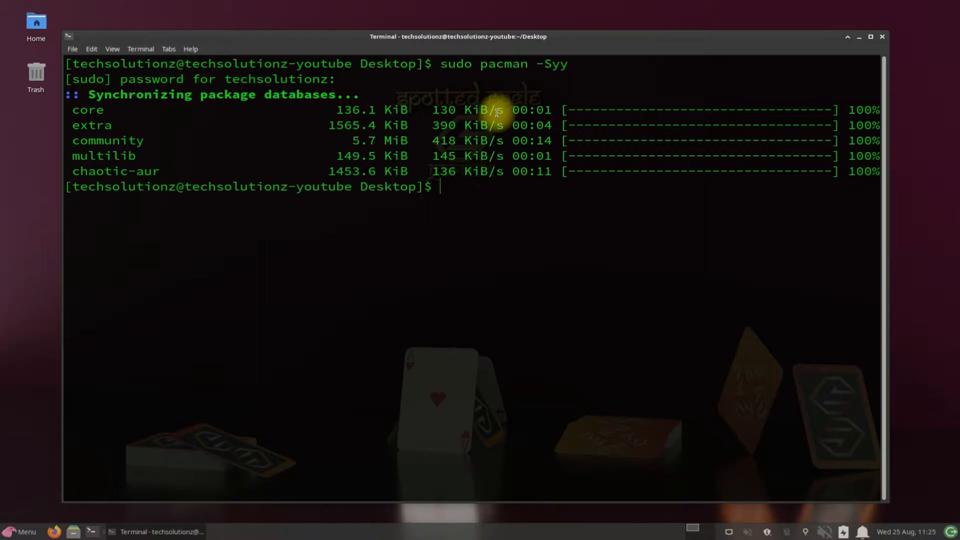
# Step: Check the installed git version with 'git --version', which reports 2.32.0
pyautogui.write('git')
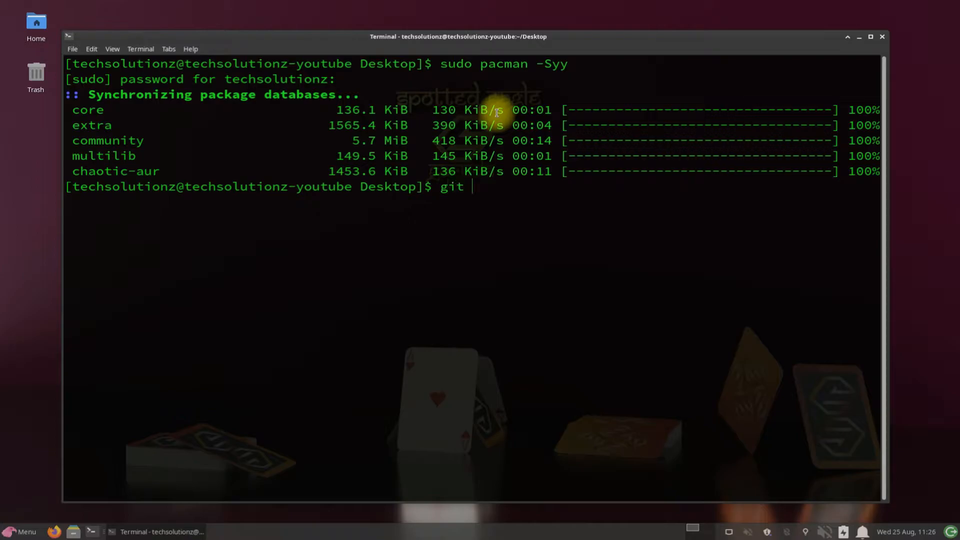
pyautogui.write('--versi')
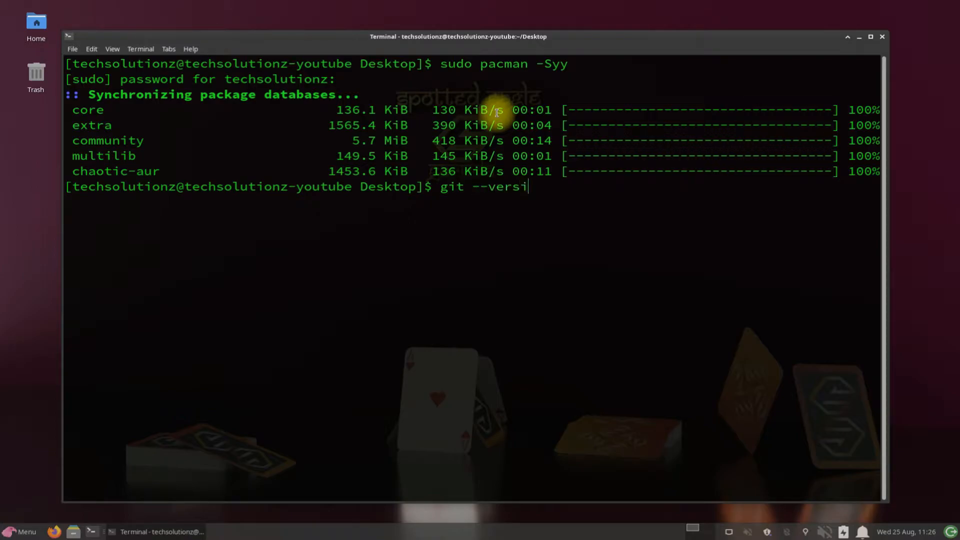
pyautogui.press('Return')
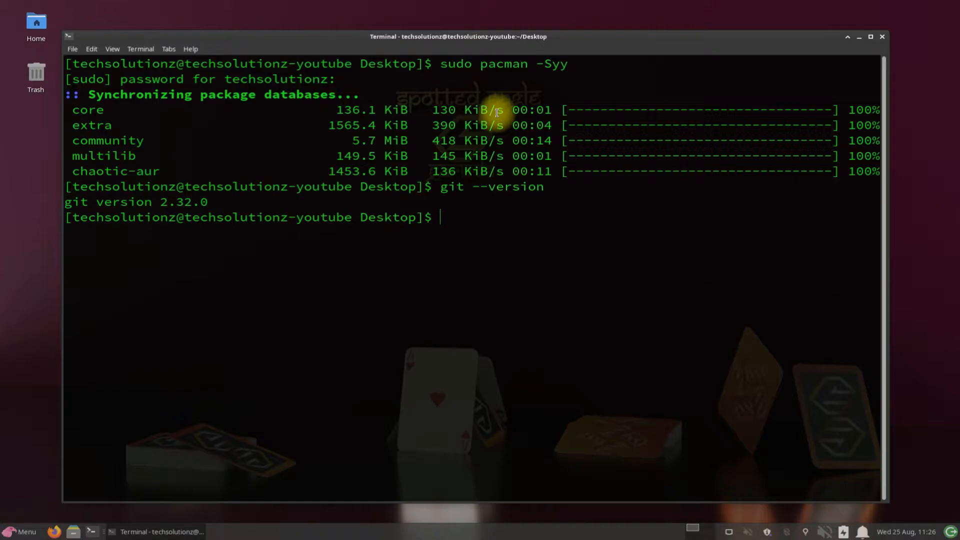
# Step: Start a 'sudo pacman -S' install command, then erase it back to 'sudo'
pyautogui.write('sudo pa')
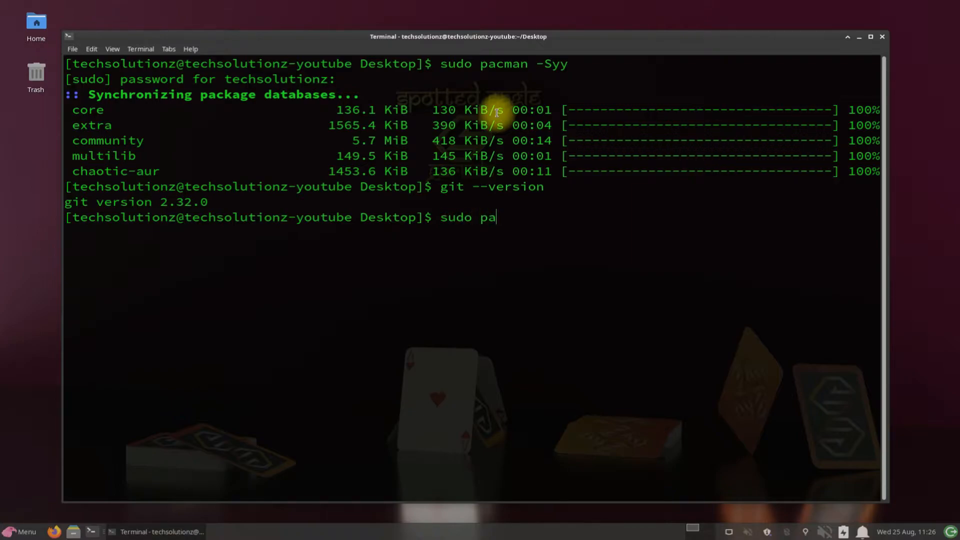
pyautogui.write('cman -S')
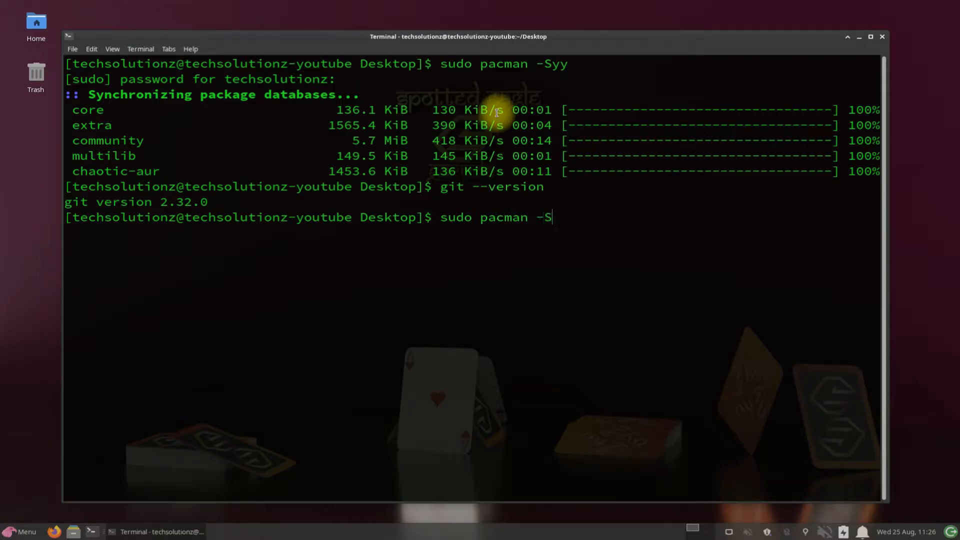
pyautogui.write('g')
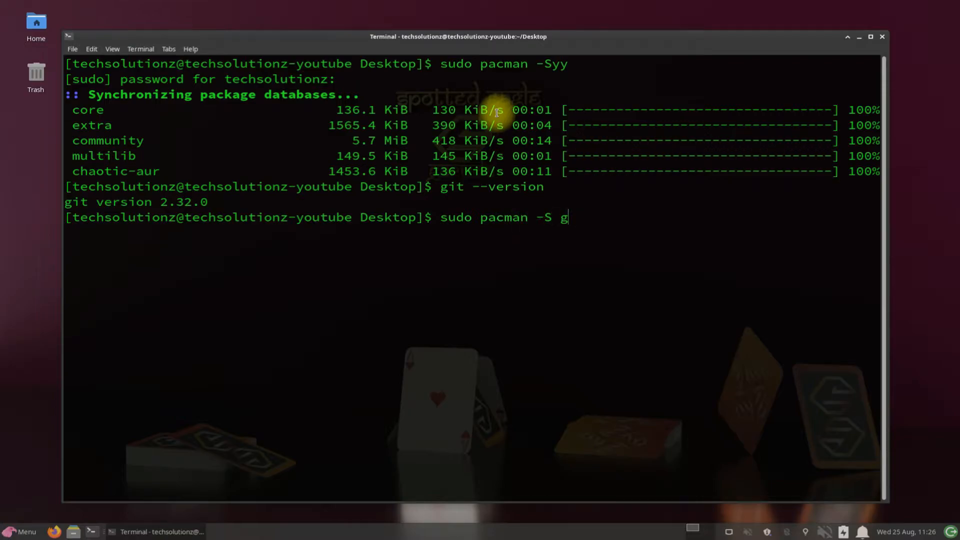
pyautogui.press('BackSpace')
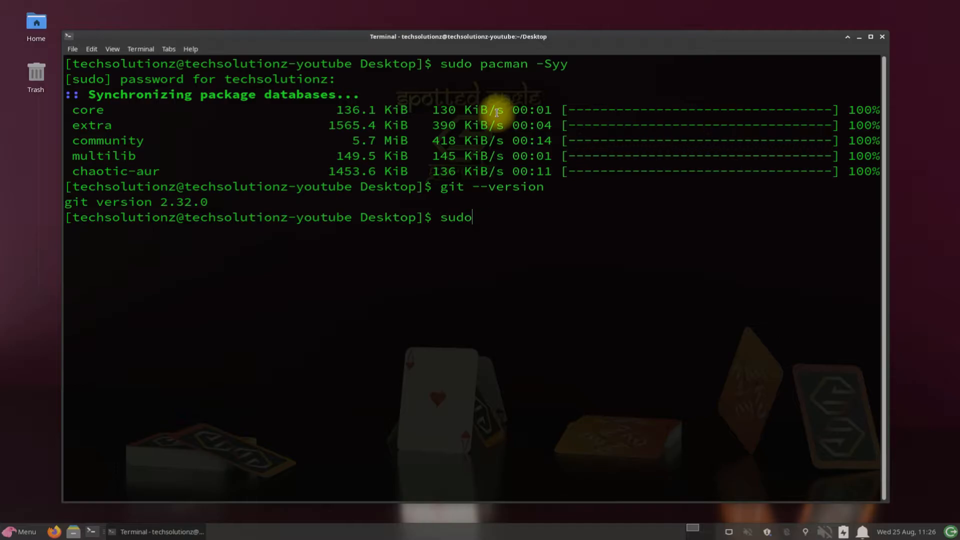
pyautogui.write('git')
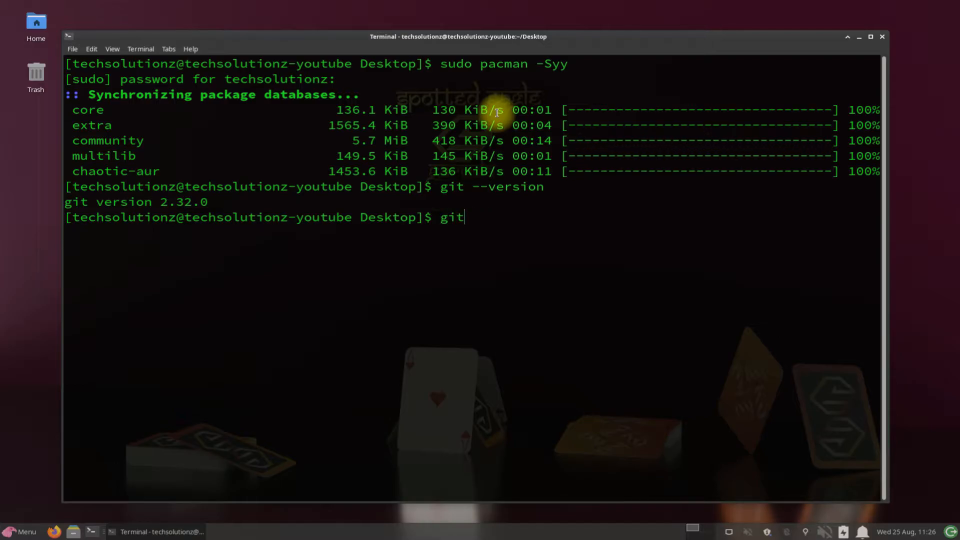
pyautogui.write('clone')
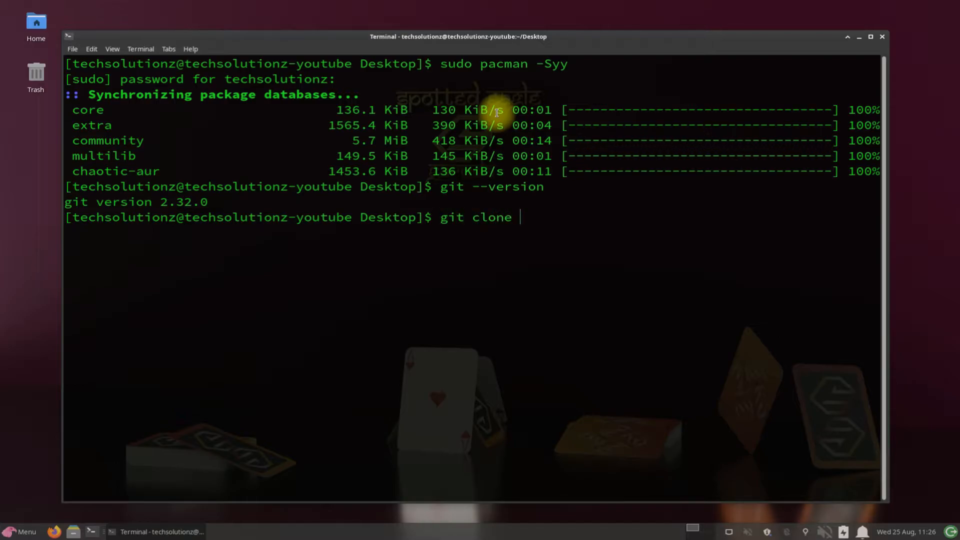
pyautogui.write('ht')
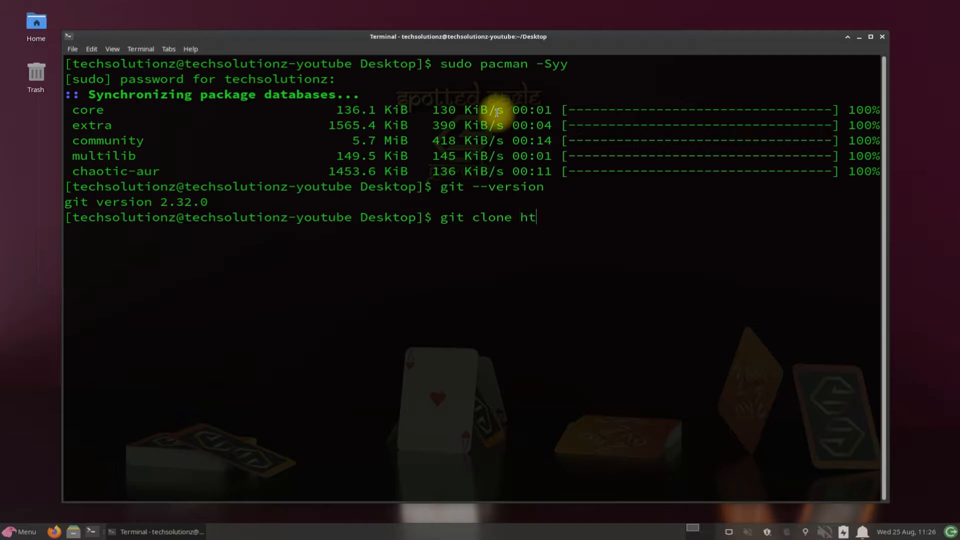
pyautogui.write('tps://')
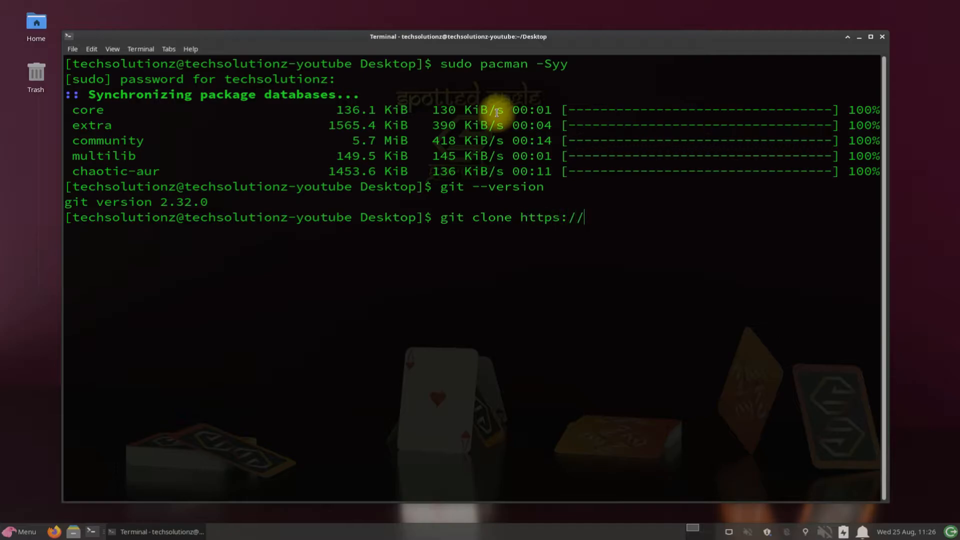
pyautogui.write('aur.arch;')
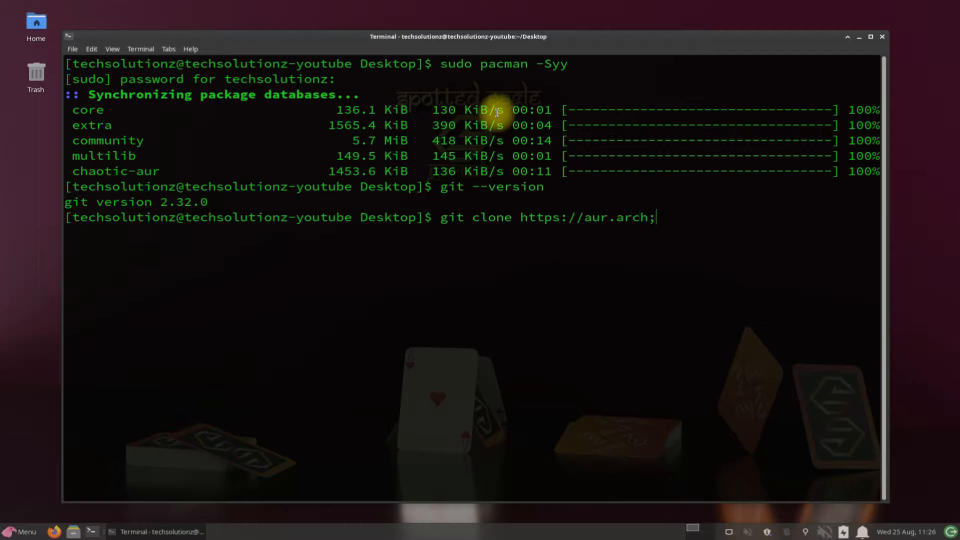
pyautogui.write('lin')
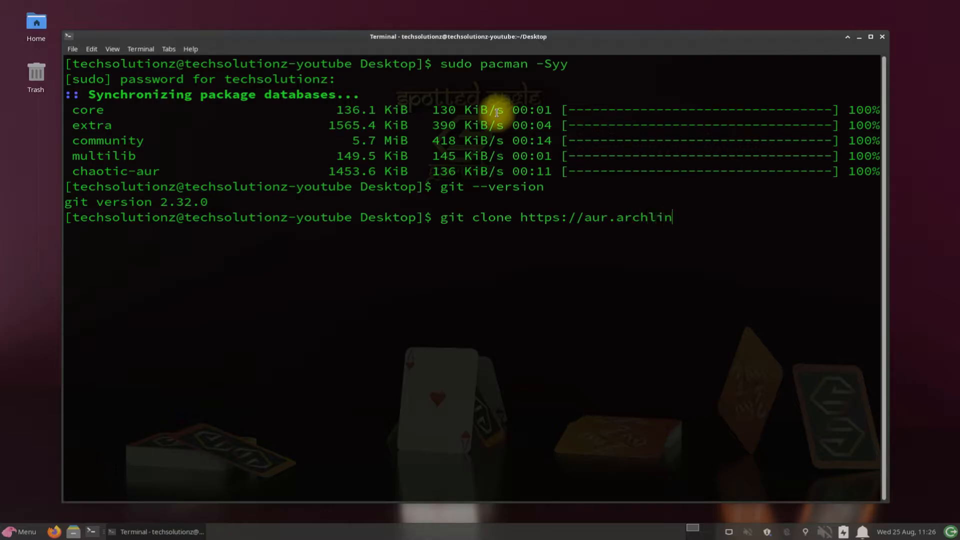
pyautogui.write('ux.org/')
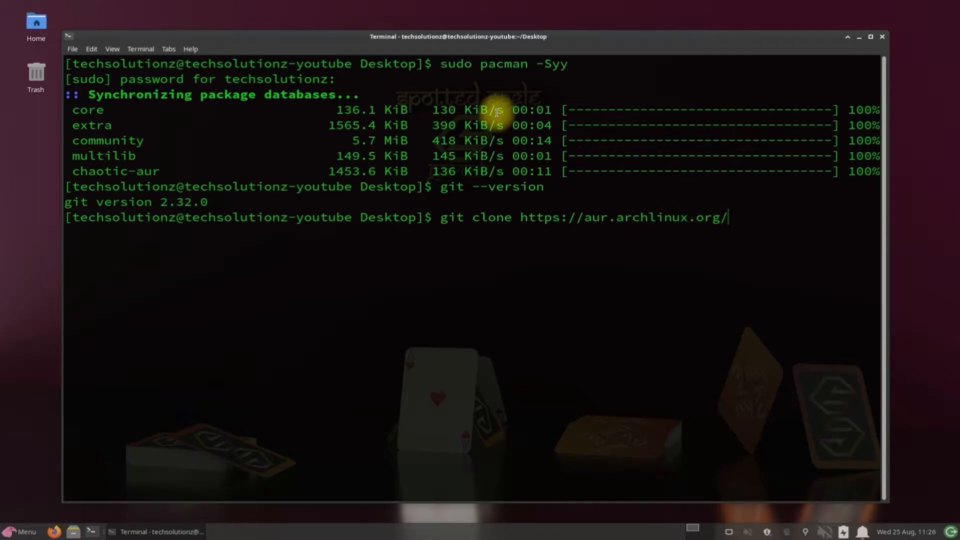
pyautogui.write('google')
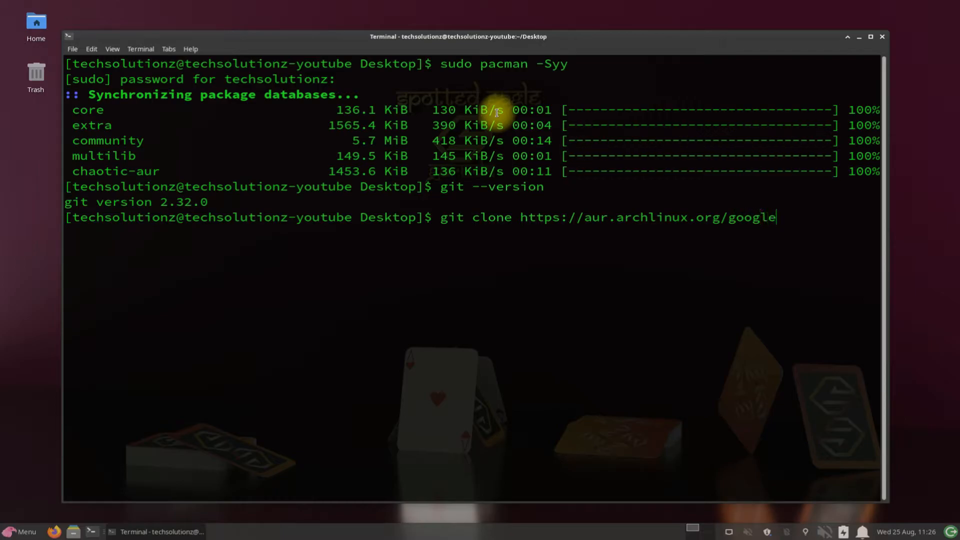
pyautogui.write('-chrome')
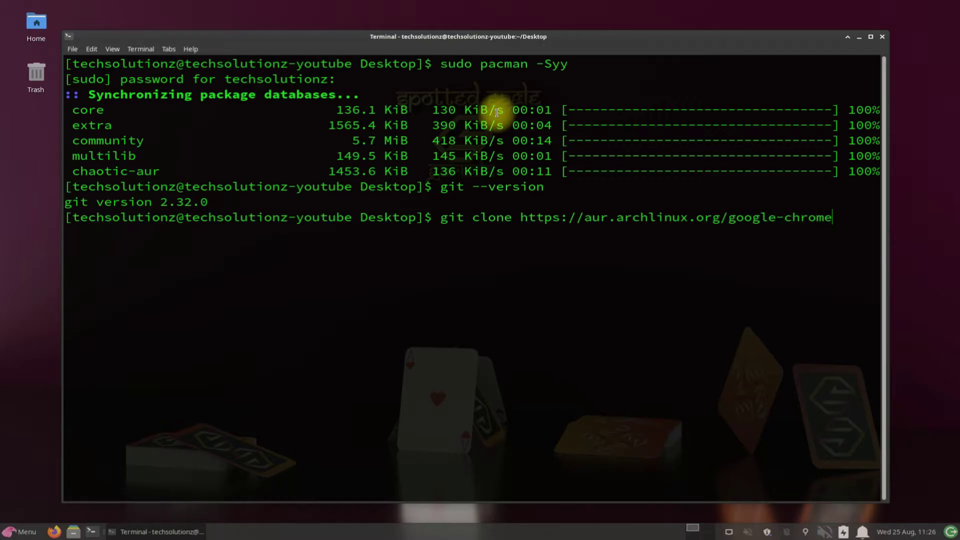
pyautogui.write('.git')
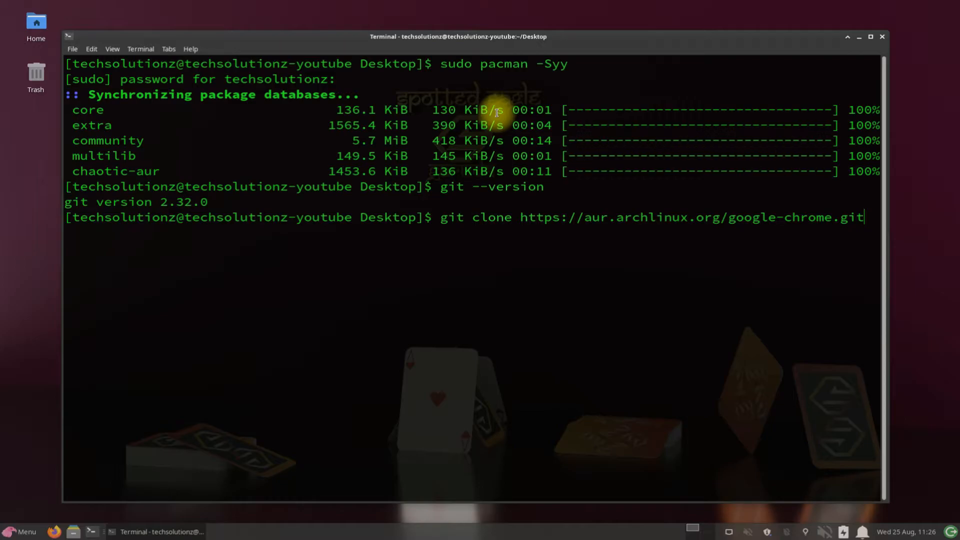
pyautogui.press('Return')
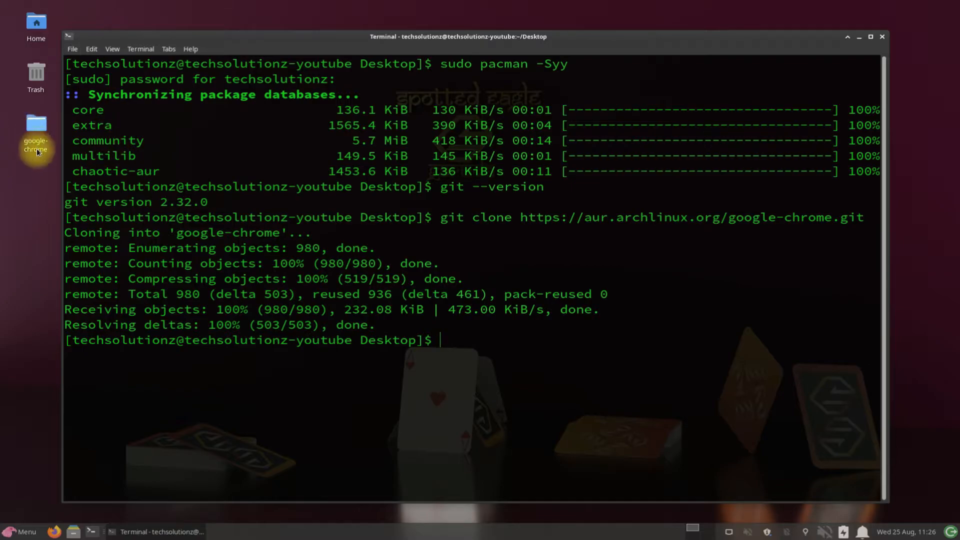
pyautogui.moveTo(309, 331)
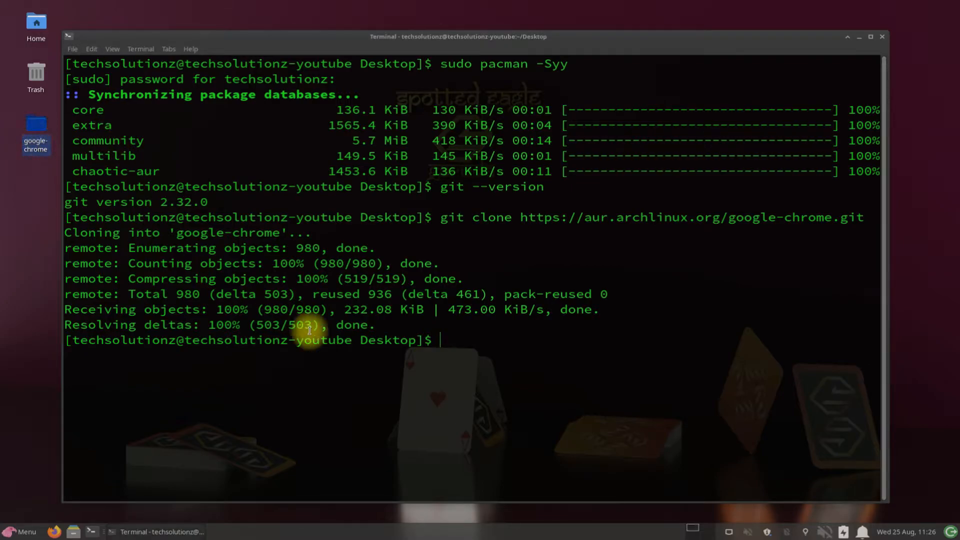
pyautogui.moveTo(464, 349)
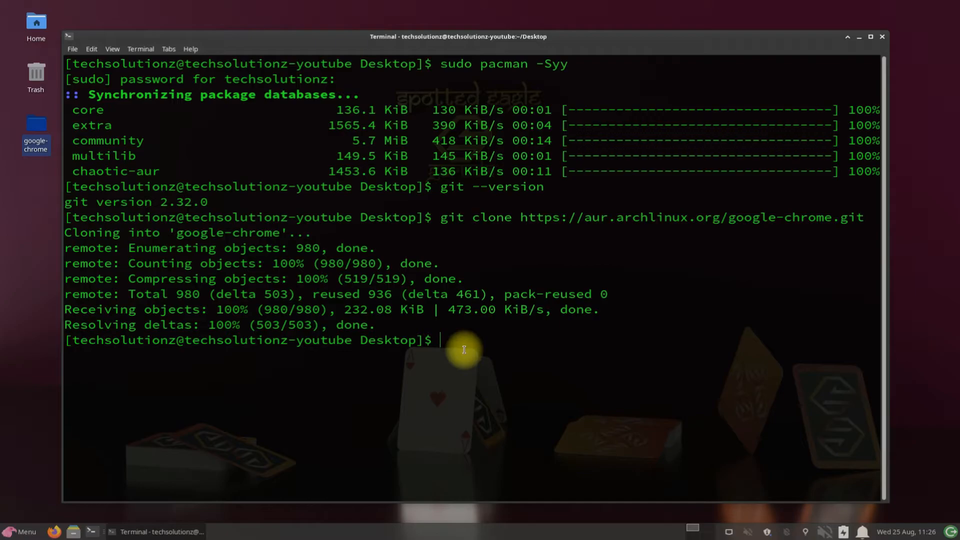
# Step: Install all 24 base-devel packages with 'sudo pacman -S base-devel', then clear the screen
pyautogui.write('sudo')
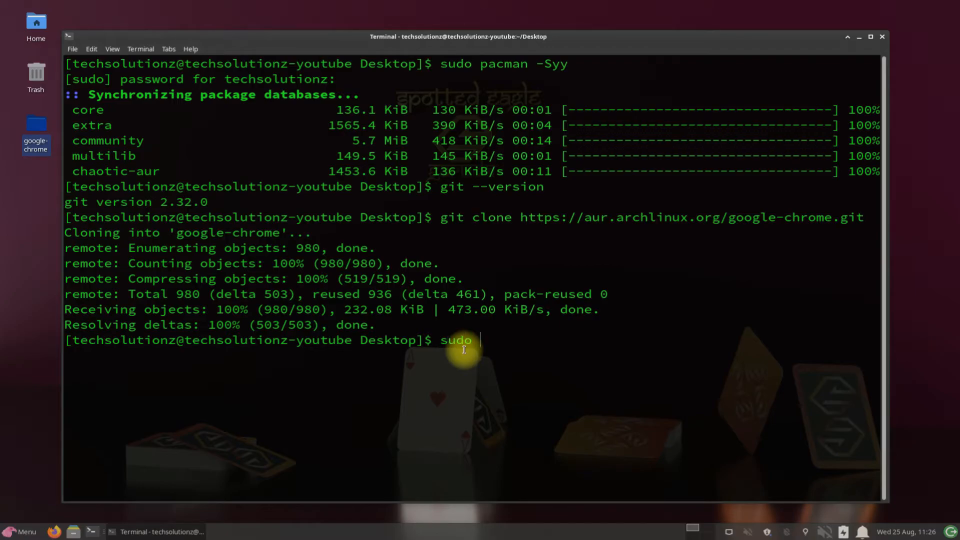
pyautogui.write('pacman -')
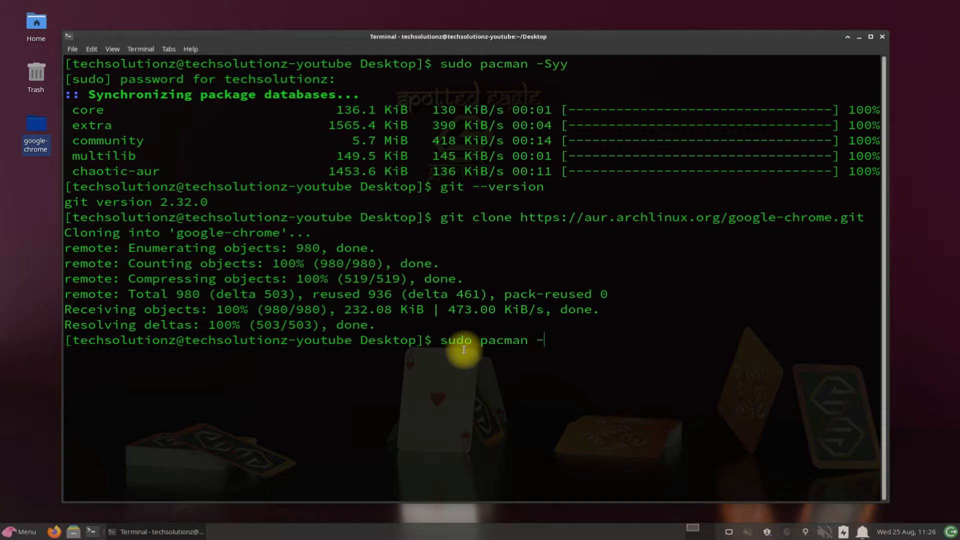
pyautogui.write('S base-de')
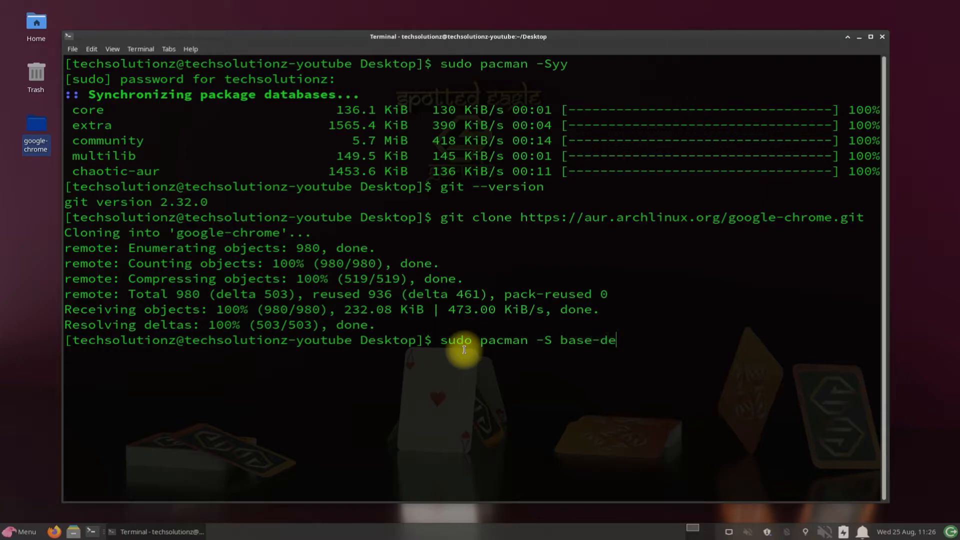
pyautogui.press('Return')
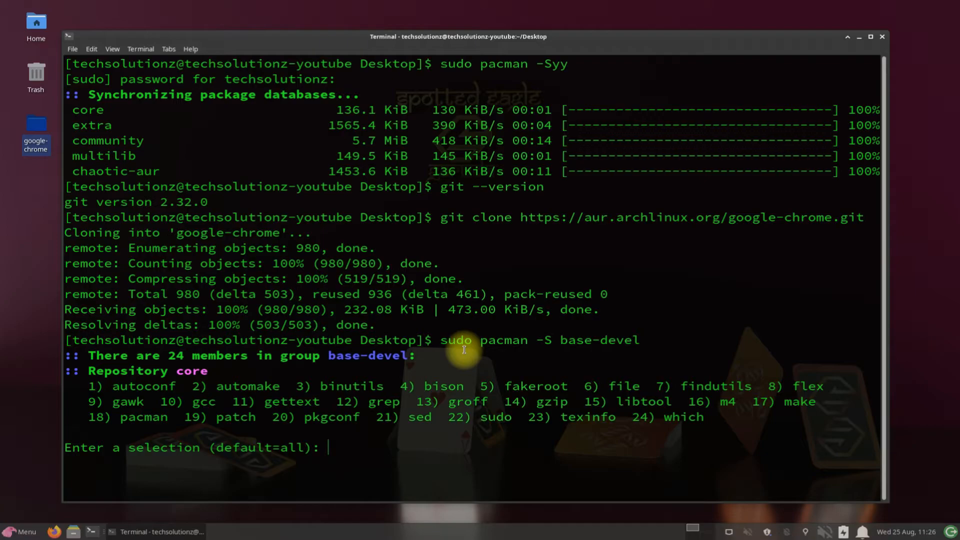
pyautogui.press('Return')
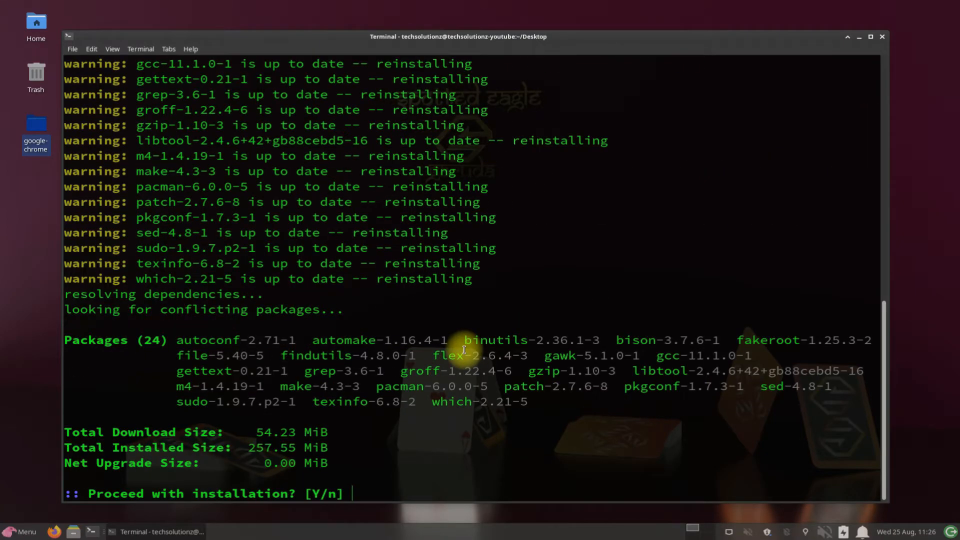
pyautogui.write('Y')
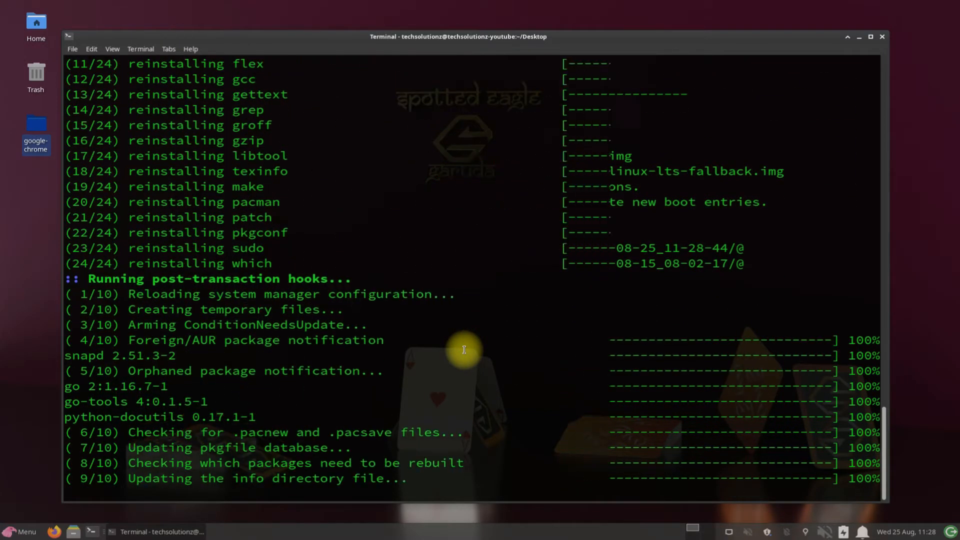
pyautogui.scroll(-3)
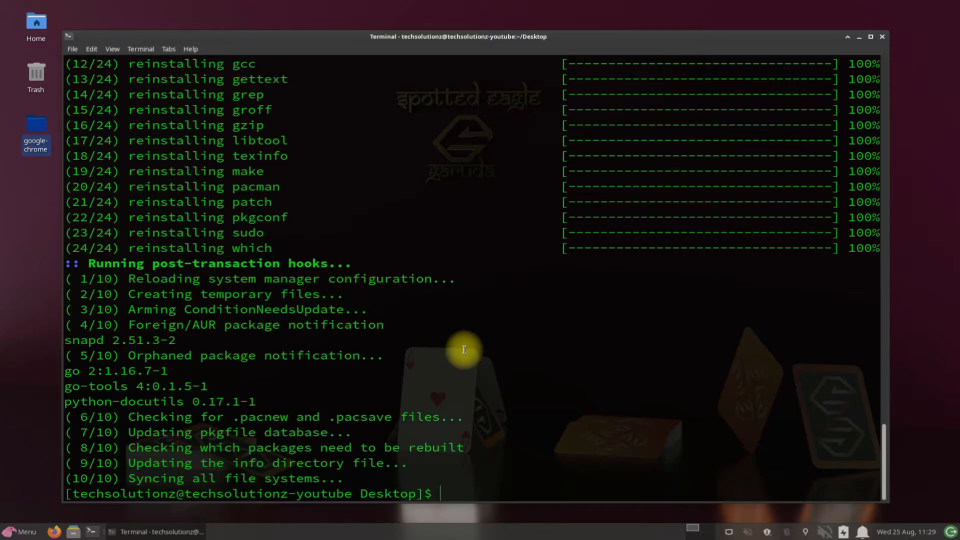
pyautogui.write('clear')
pyautogui.write('cd g')
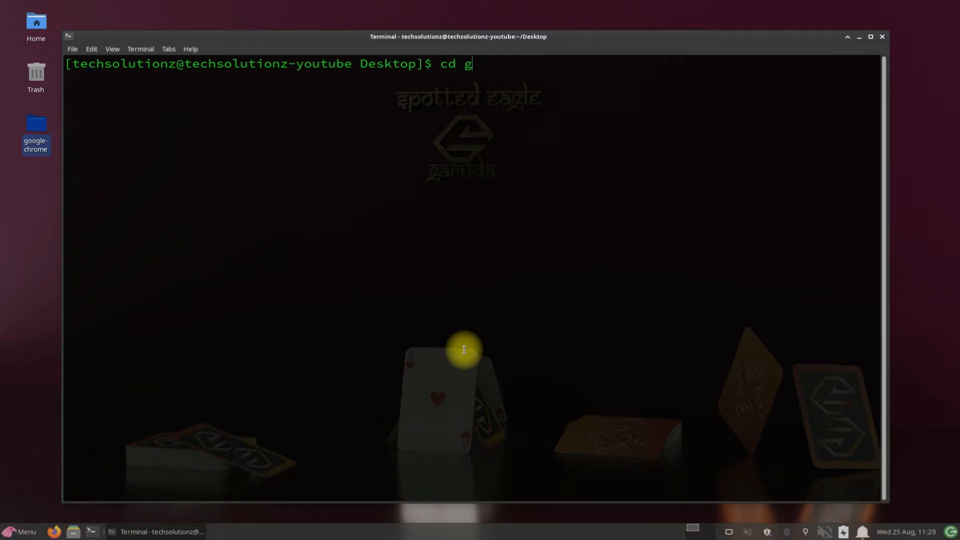
# Step: Enter the google-chrome folder and build google-chrome 92.0.4515.159-1 with 'makepkg -si'
pyautogui.write('oogle')
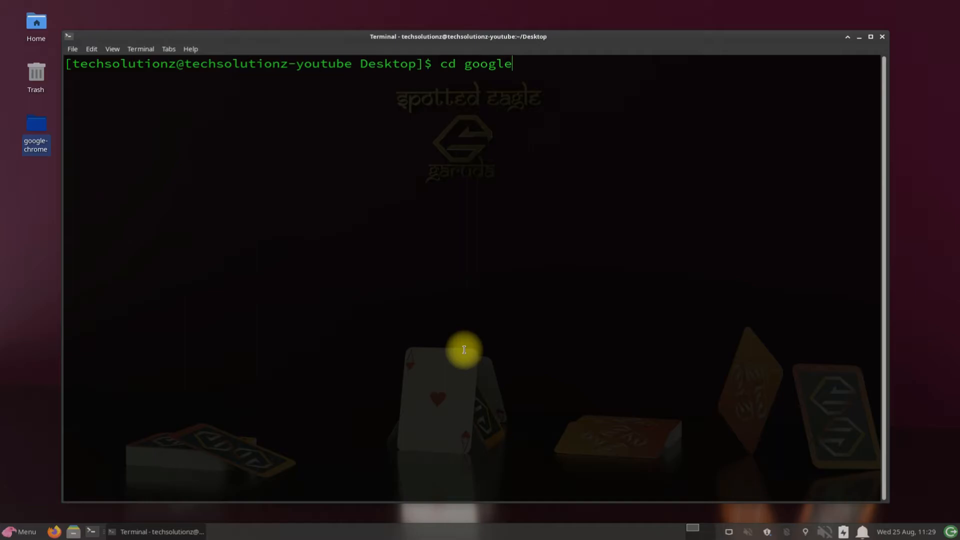
pyautogui.write('-chrome')
pyautogui.write('make')
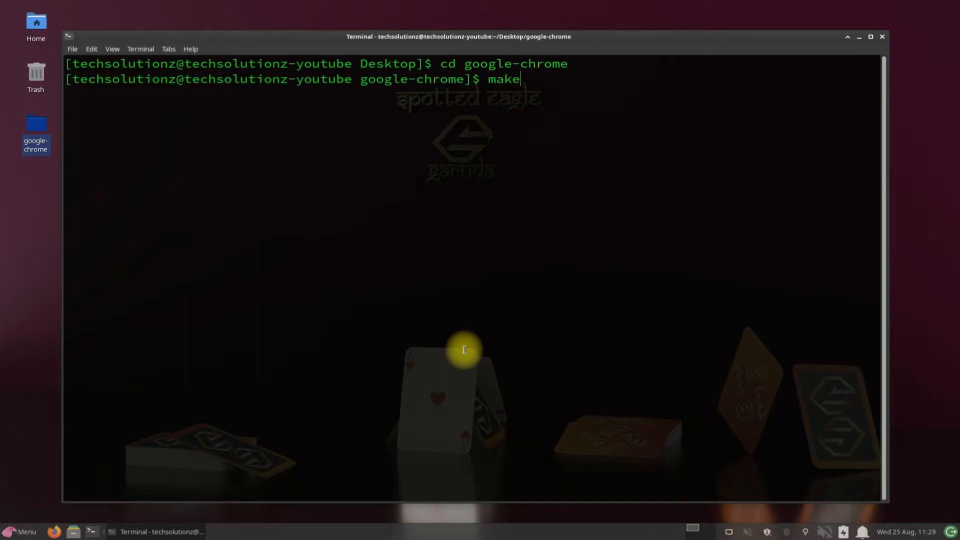
pyautogui.write('pkg')
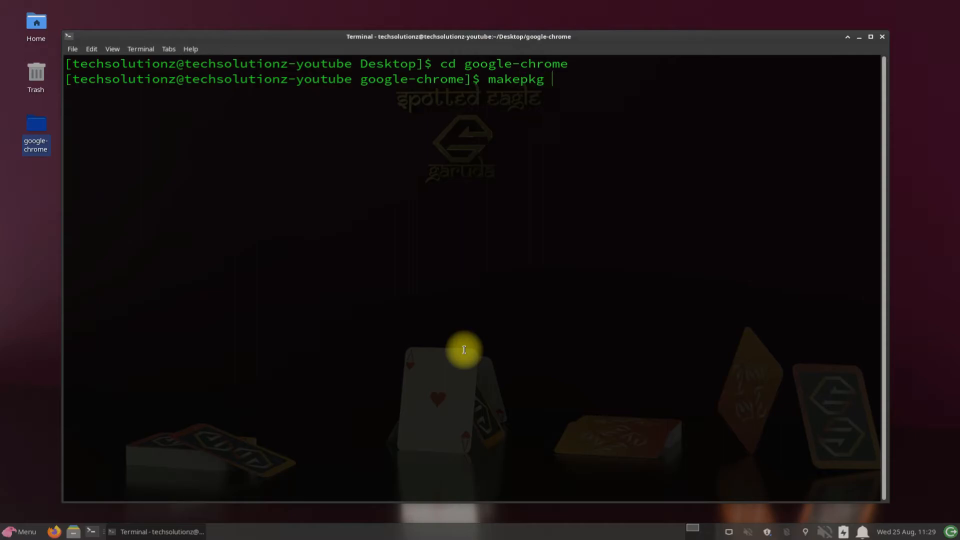
pyautogui.write('-si')
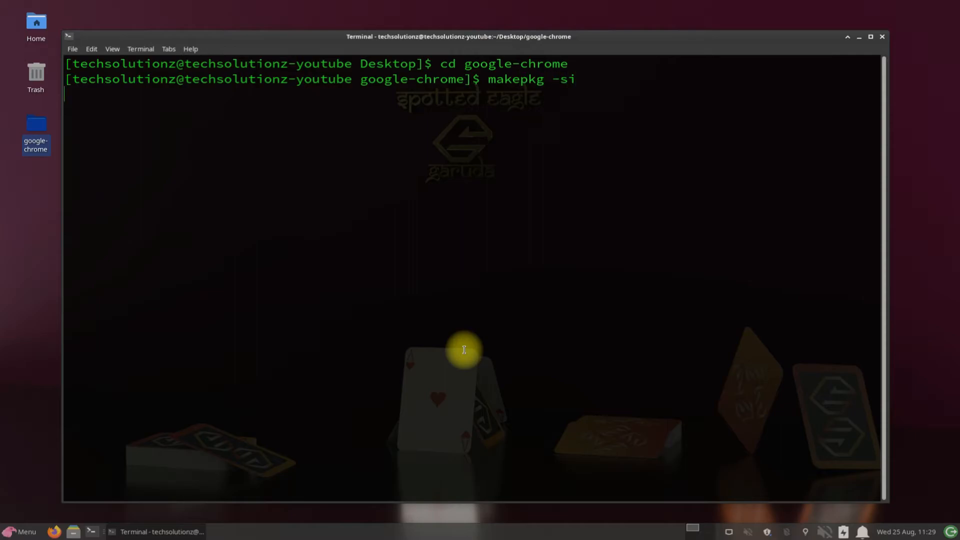
pyautogui.press('Return')
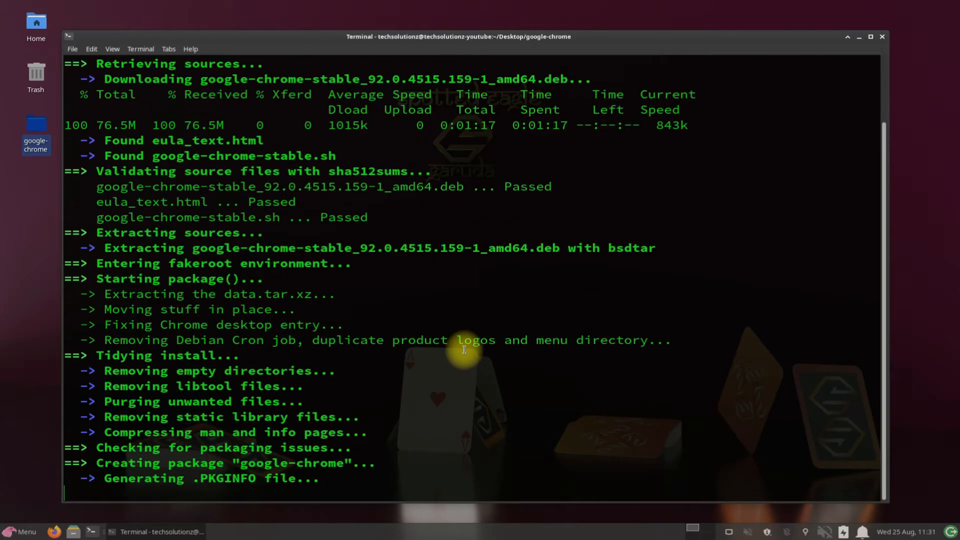
pyautogui.scroll(-3)
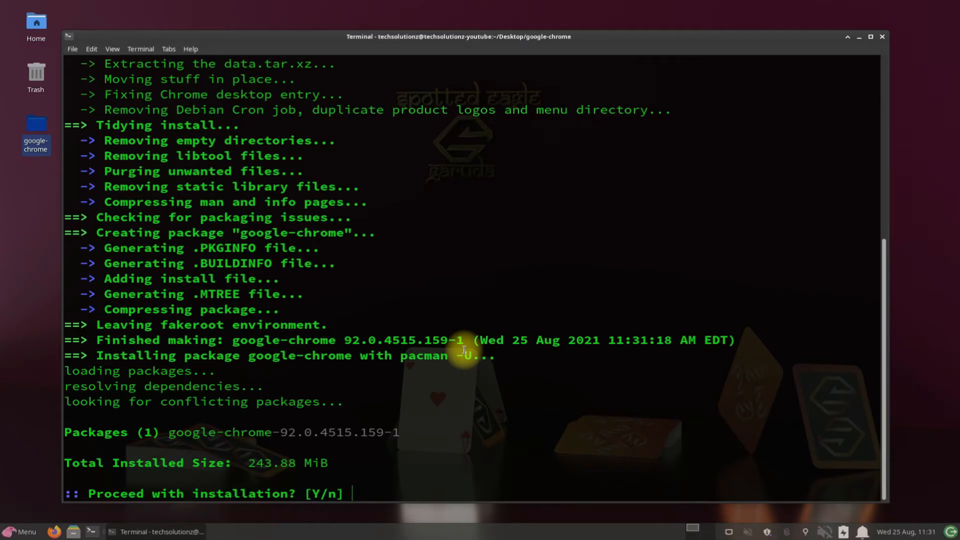
# Step: Confirm installing google-chrome 92.0.4515.159-1 with Y, then type 'exit' to close the terminal
pyautogui.write('Y')
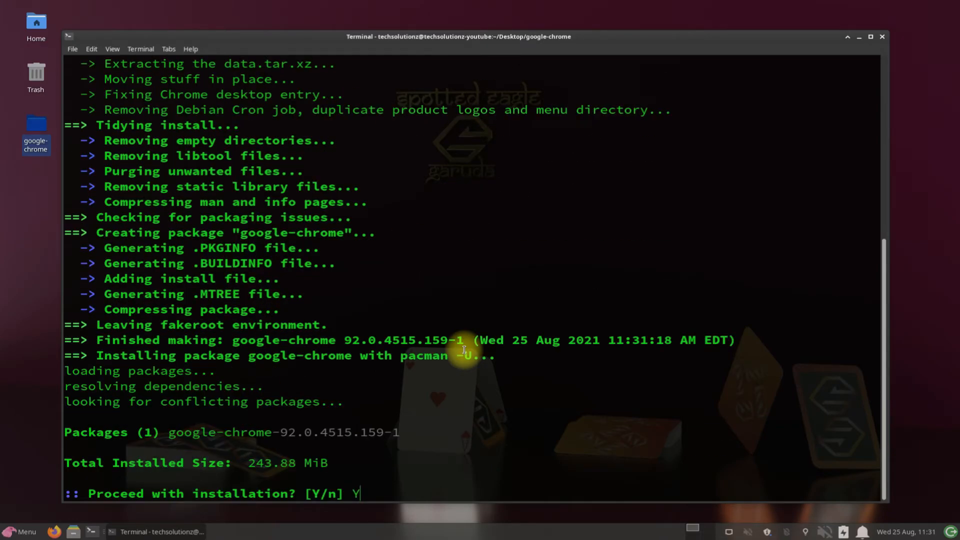
pyautogui.press('Return')
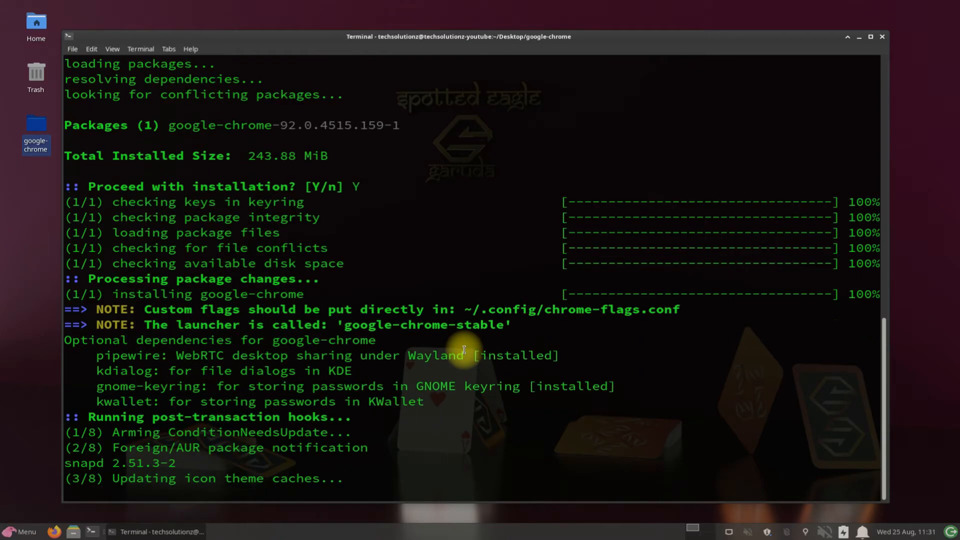
pyautogui.scroll(-3)
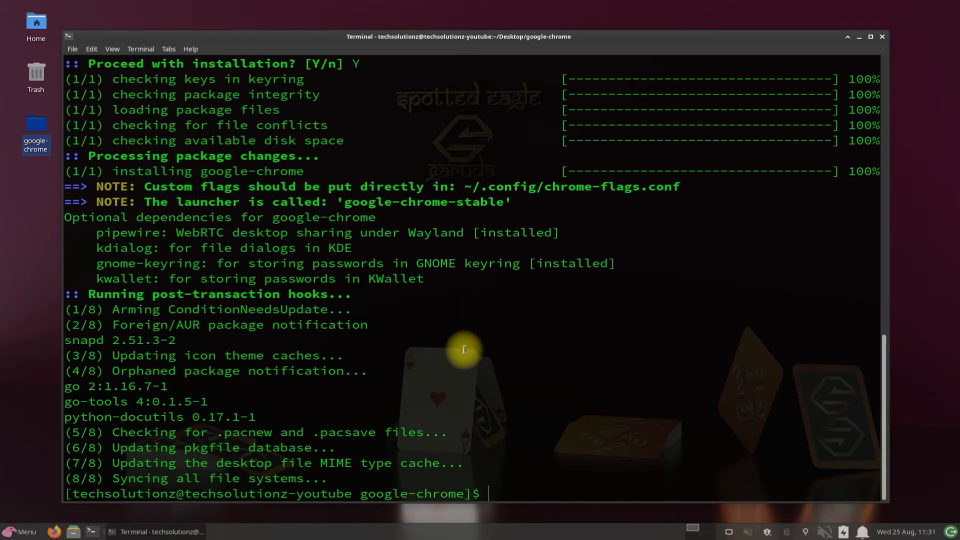
pyautogui.write('e')
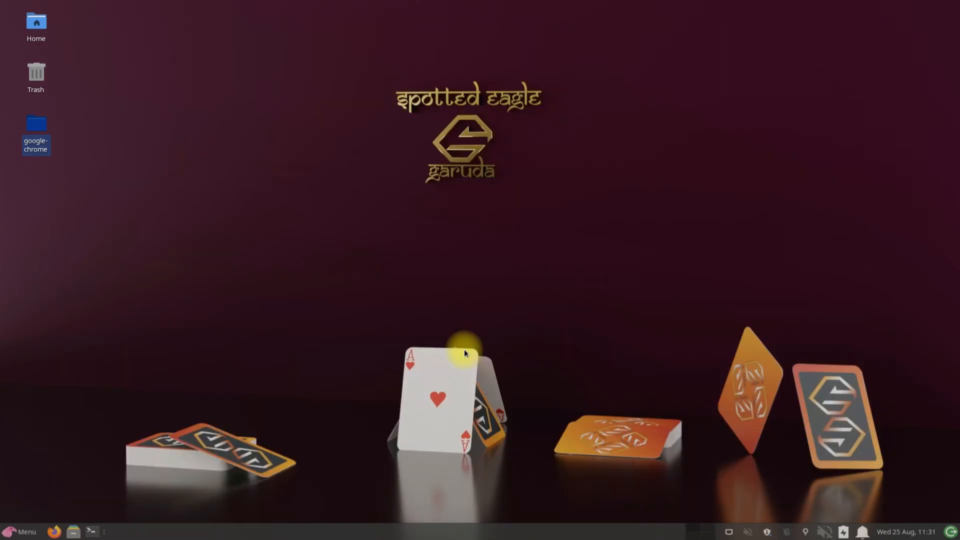
pyautogui.moveTo(31, 531)
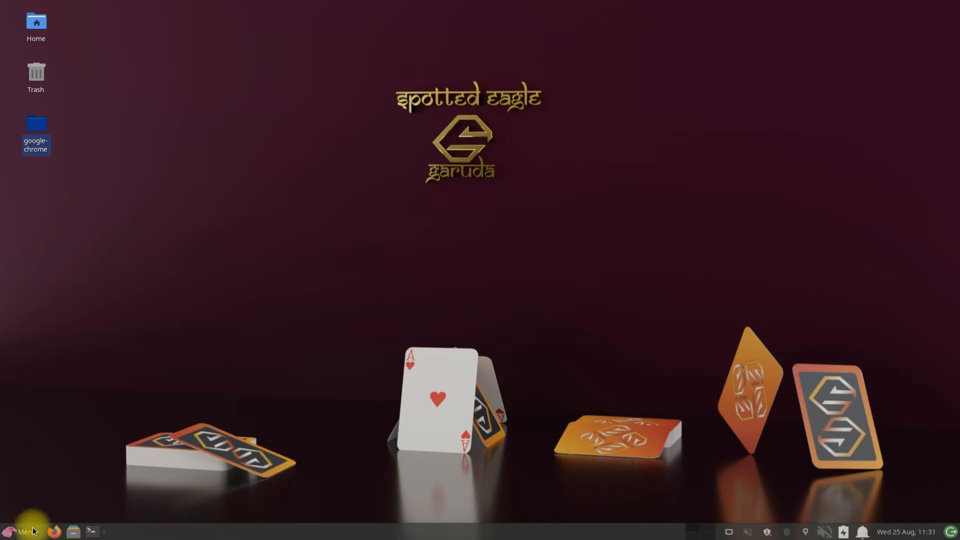
# Step: Launch Google Chrome from the Whisker Menu's Internet category
pyautogui.click(20, 531)
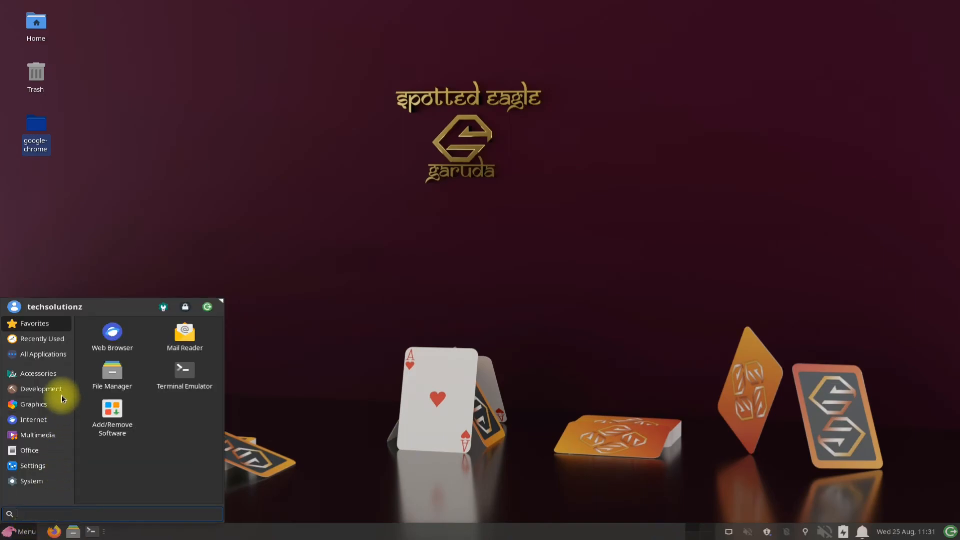
pyautogui.click(33, 420)
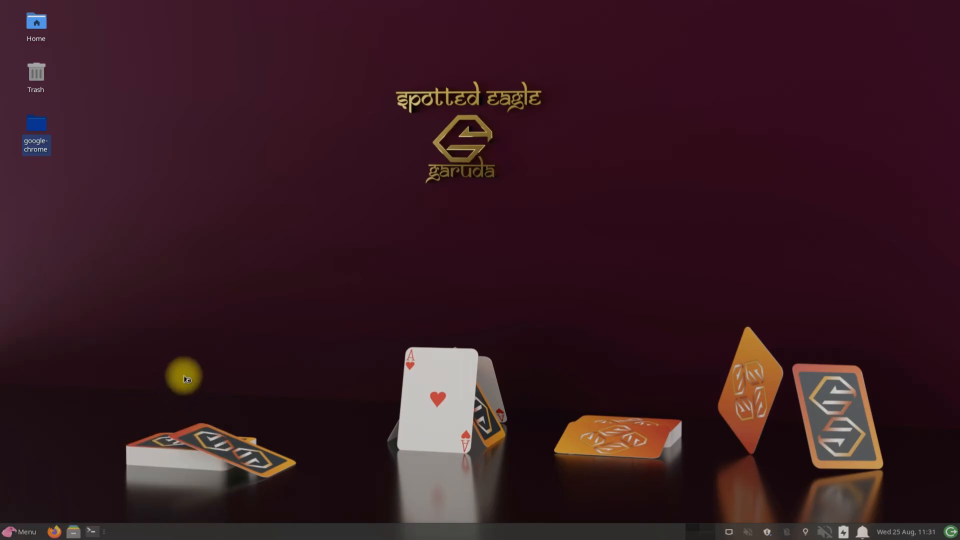
pyautogui.doubleClick(36, 129)
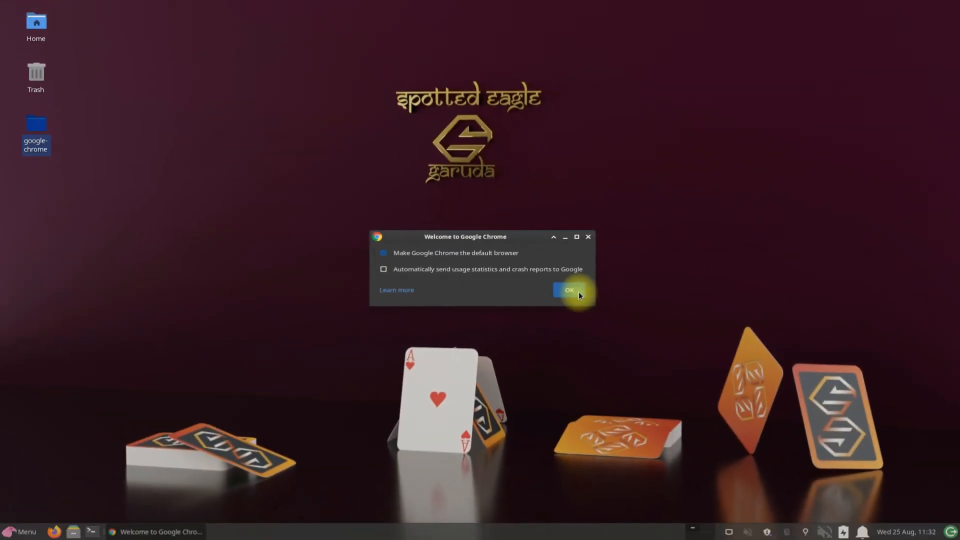
# Step: Dismiss Chrome's welcome dialog, confirm About shows version 92.0.4515.159, and close the browser
pyautogui.click(567, 290)
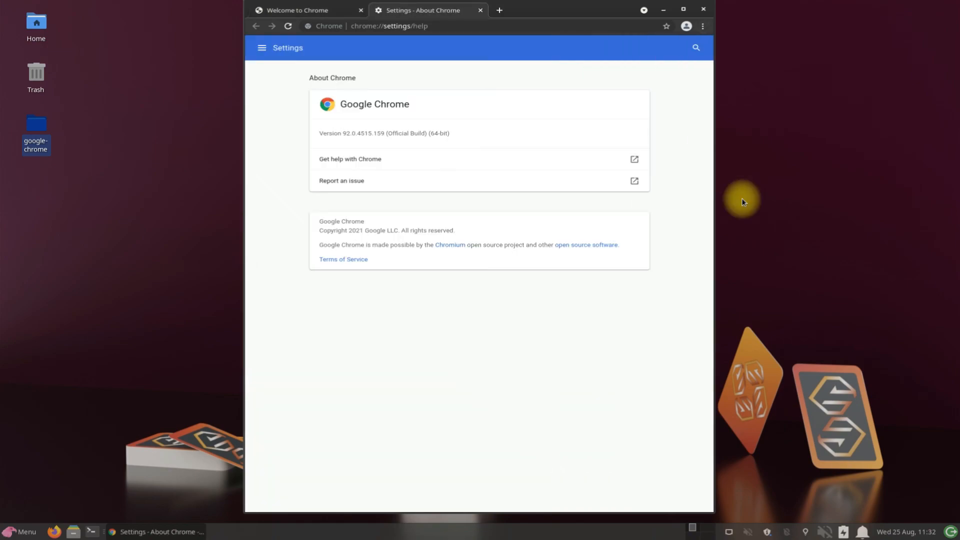
pyautogui.moveTo(709, 11)
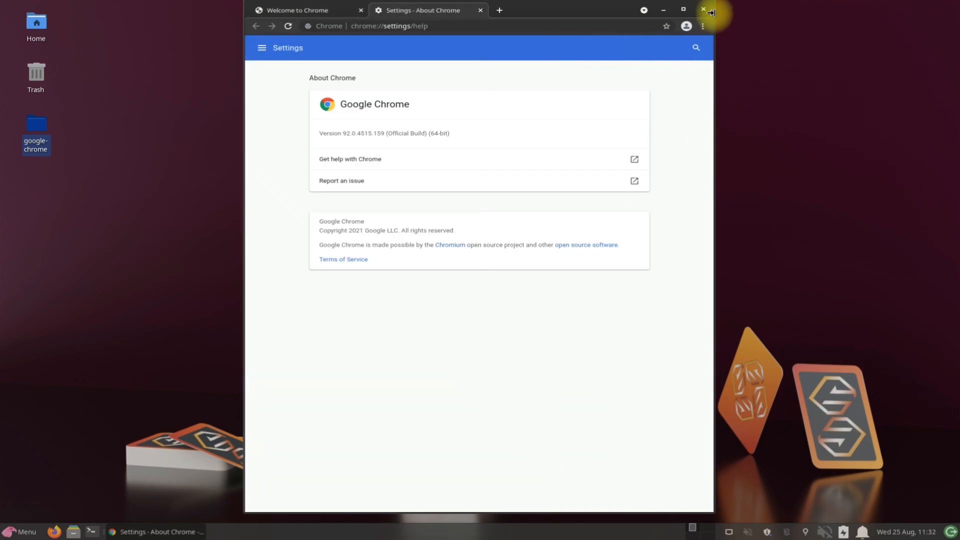
pyautogui.click(703, 11)
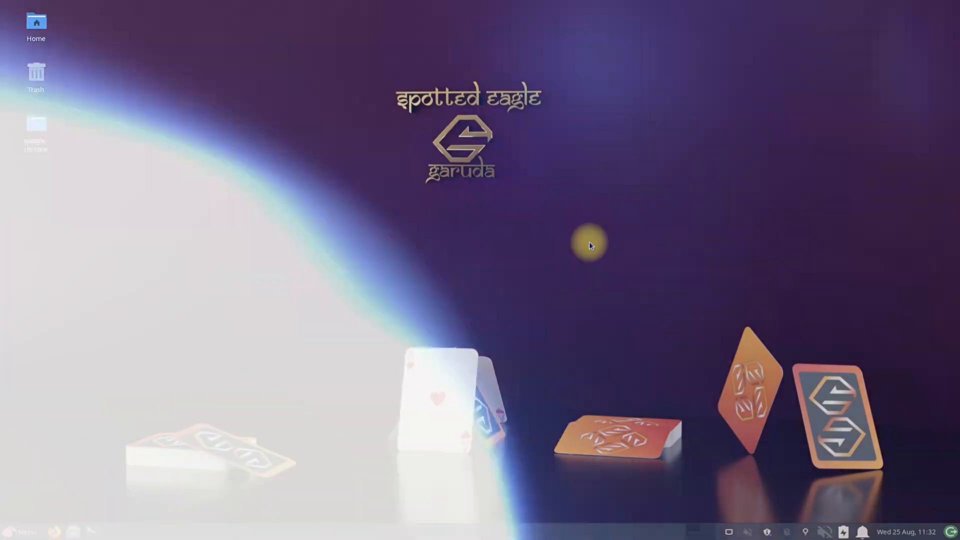